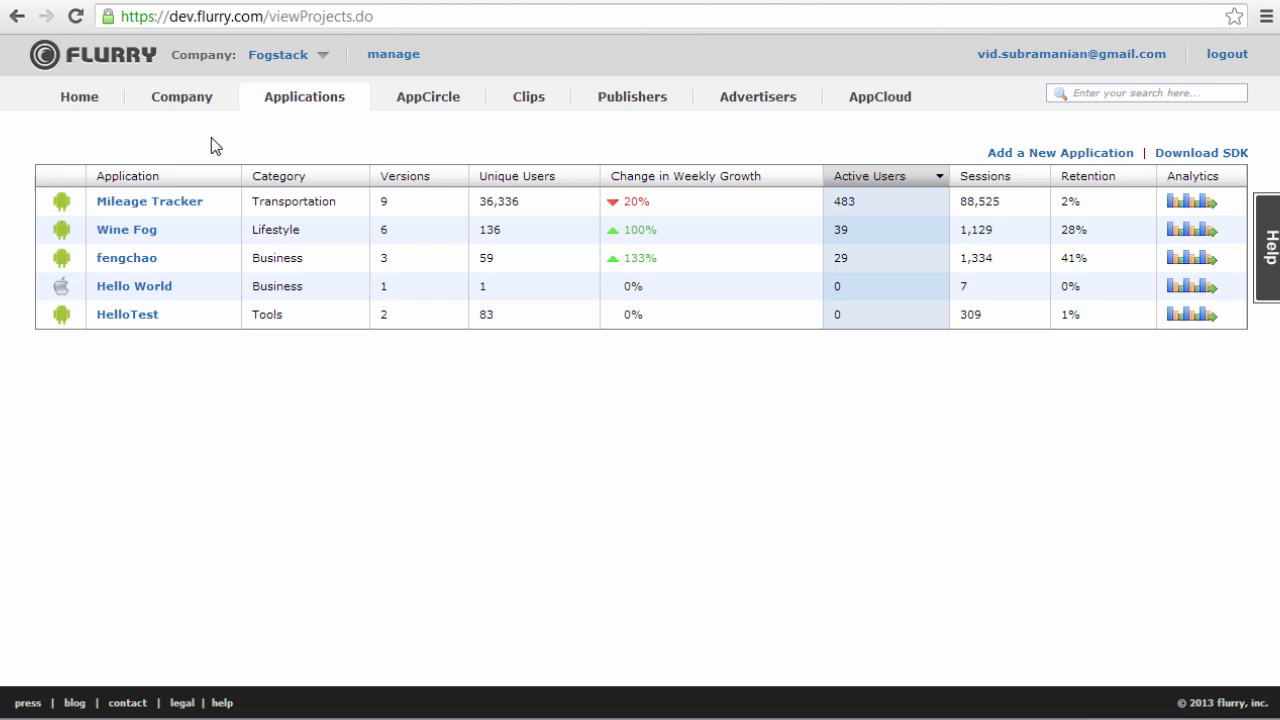
{"action": "mouse_move", "coordinate": [228, 104]}
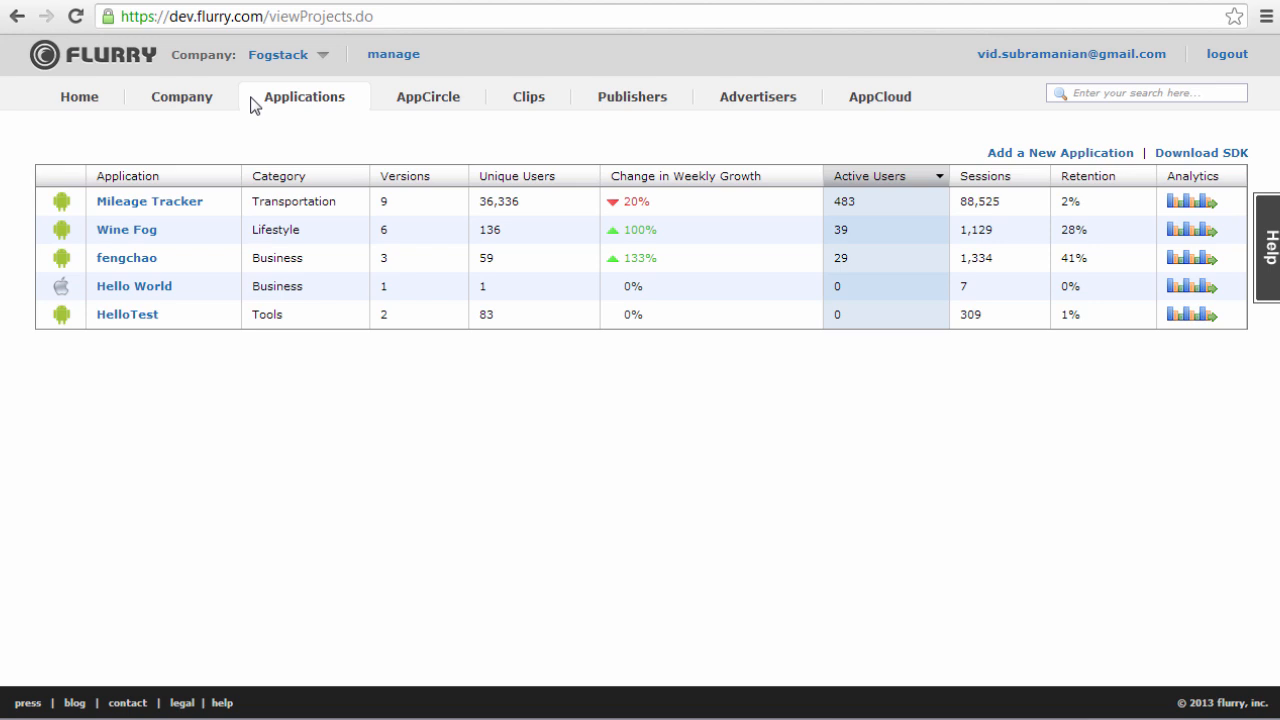
Step: Go to the Company dashboard and open the User Acquisition reports
{"action": "left_click", "coordinate": [180, 96]}
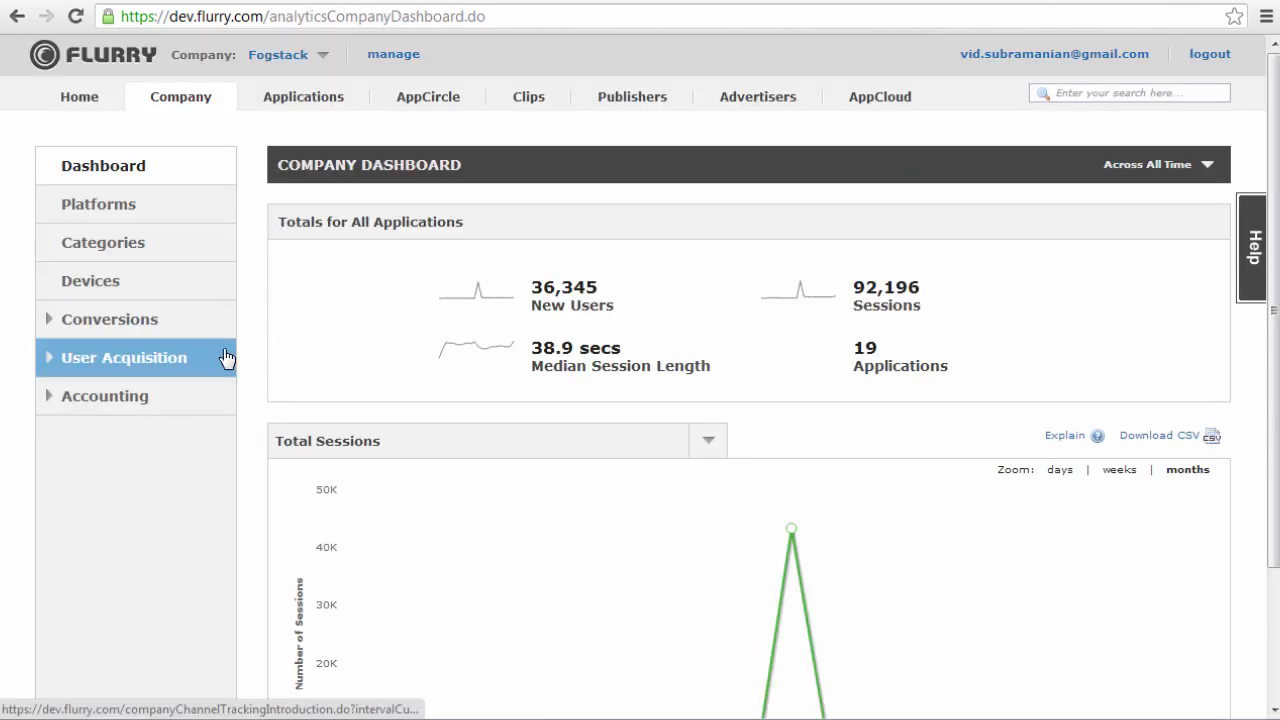
{"action": "left_click", "coordinate": [124, 356]}
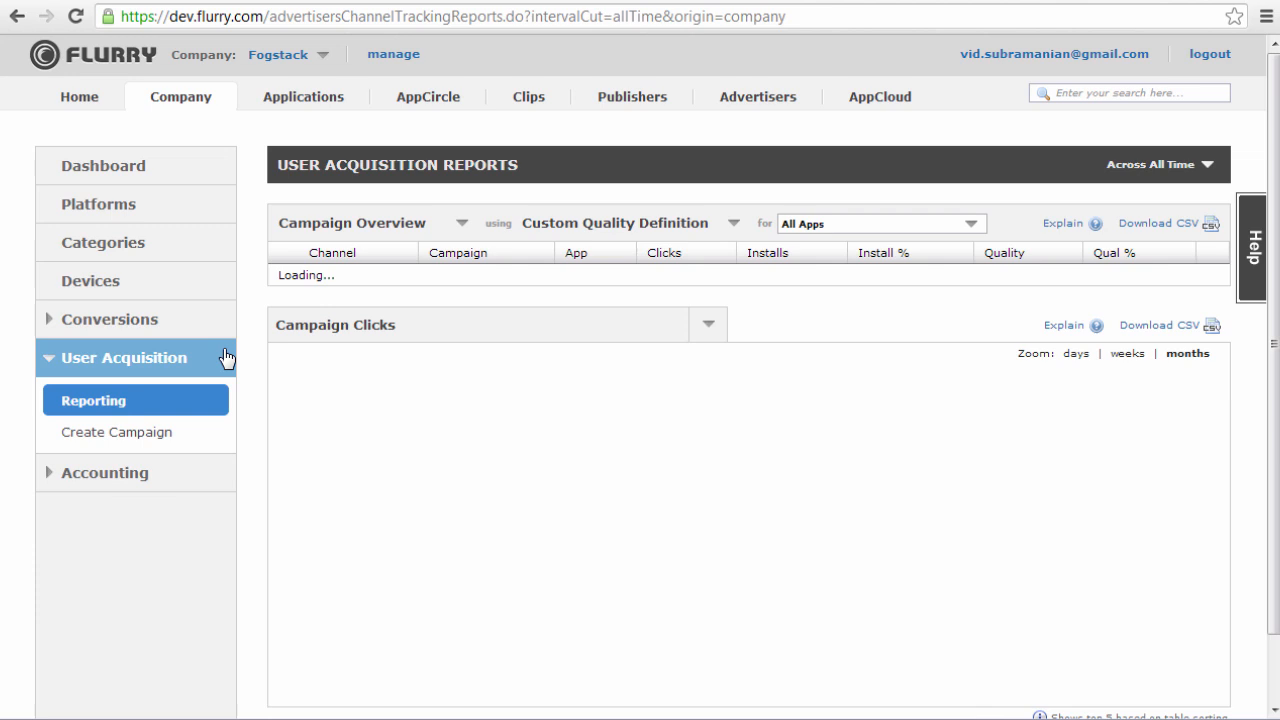
{"action": "mouse_move", "coordinate": [332, 276]}
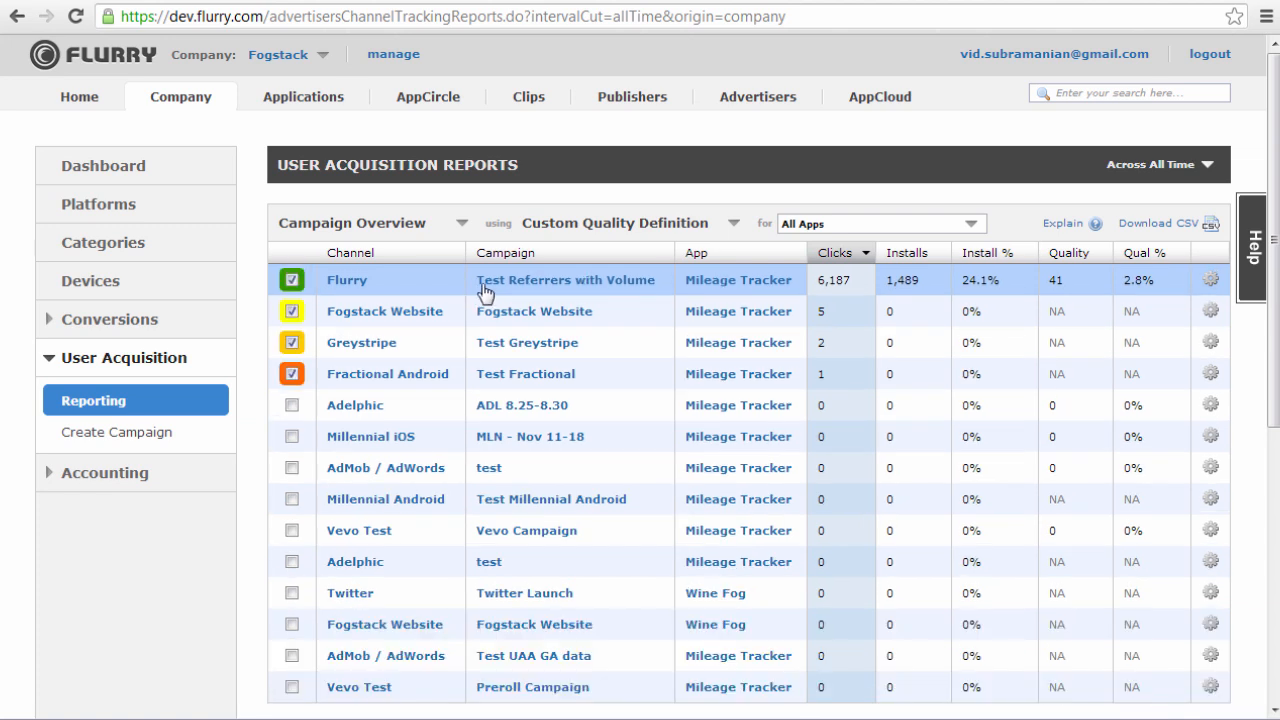
{"action": "mouse_move", "coordinate": [738, 280]}
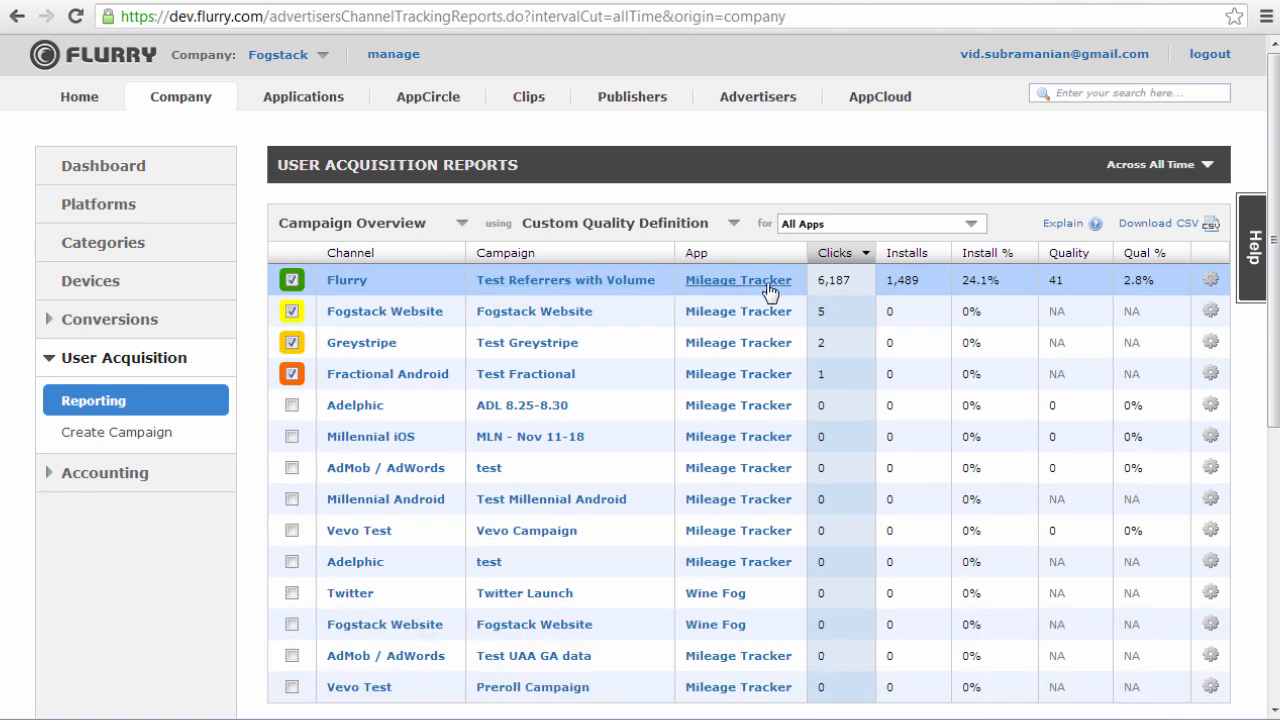
{"action": "mouse_move", "coordinate": [930, 280]}
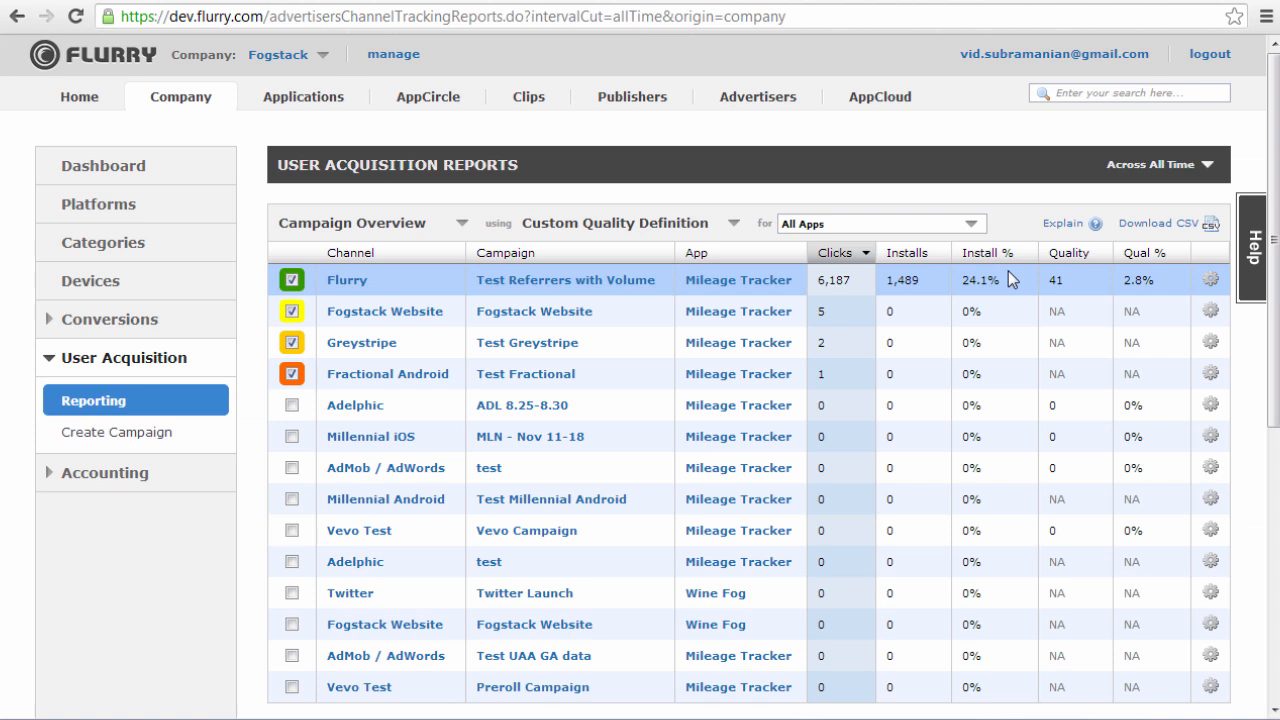
{"action": "mouse_move", "coordinate": [1084, 280]}
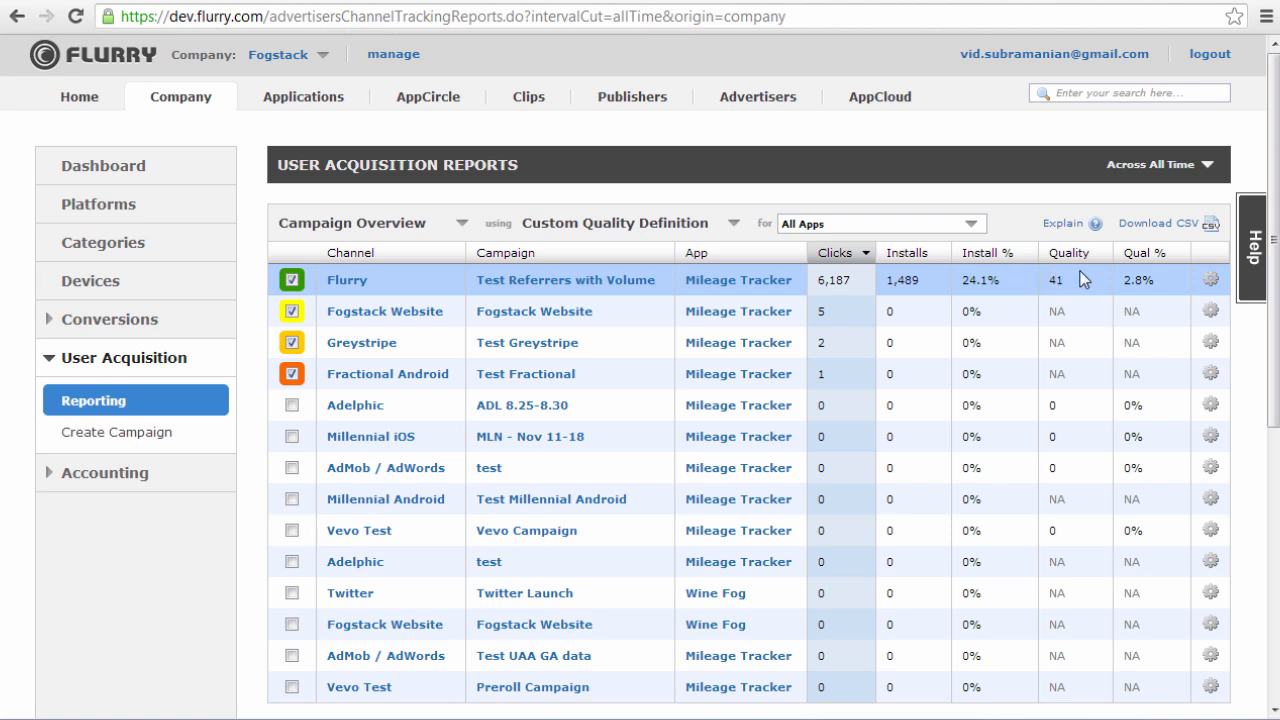
{"action": "mouse_move", "coordinate": [1150, 284]}
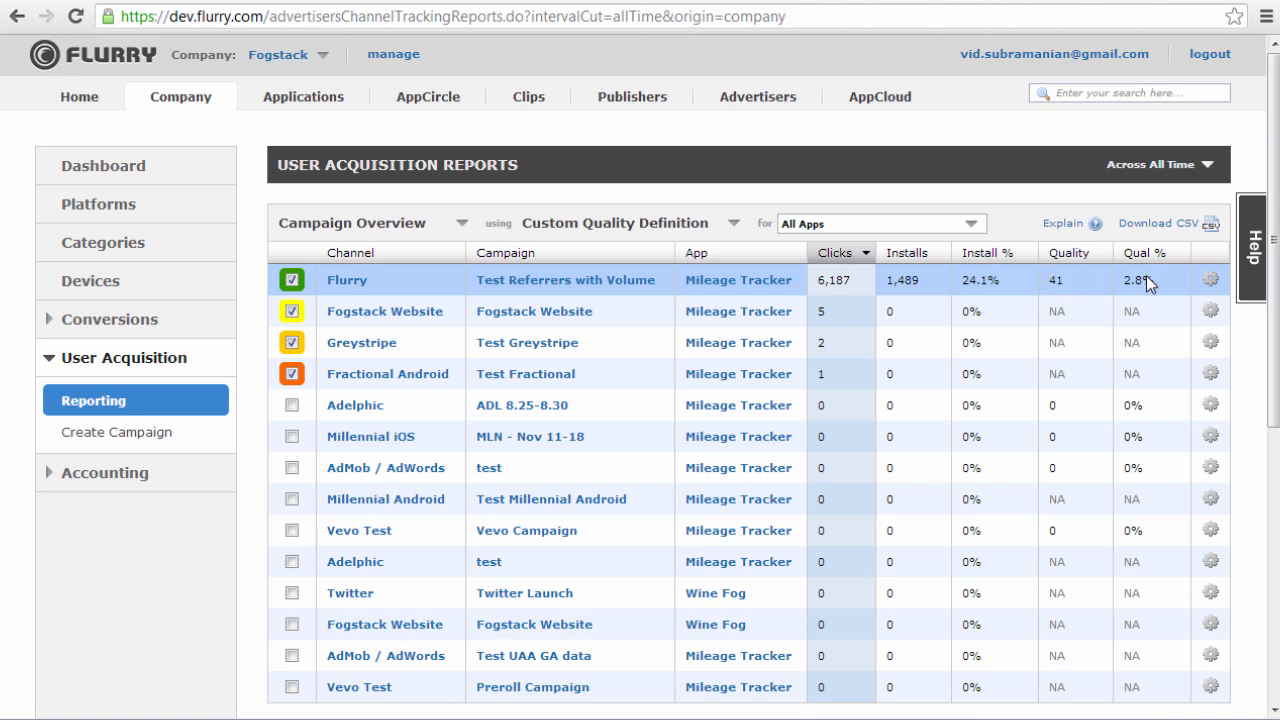
{"action": "mouse_move", "coordinate": [1172, 284]}
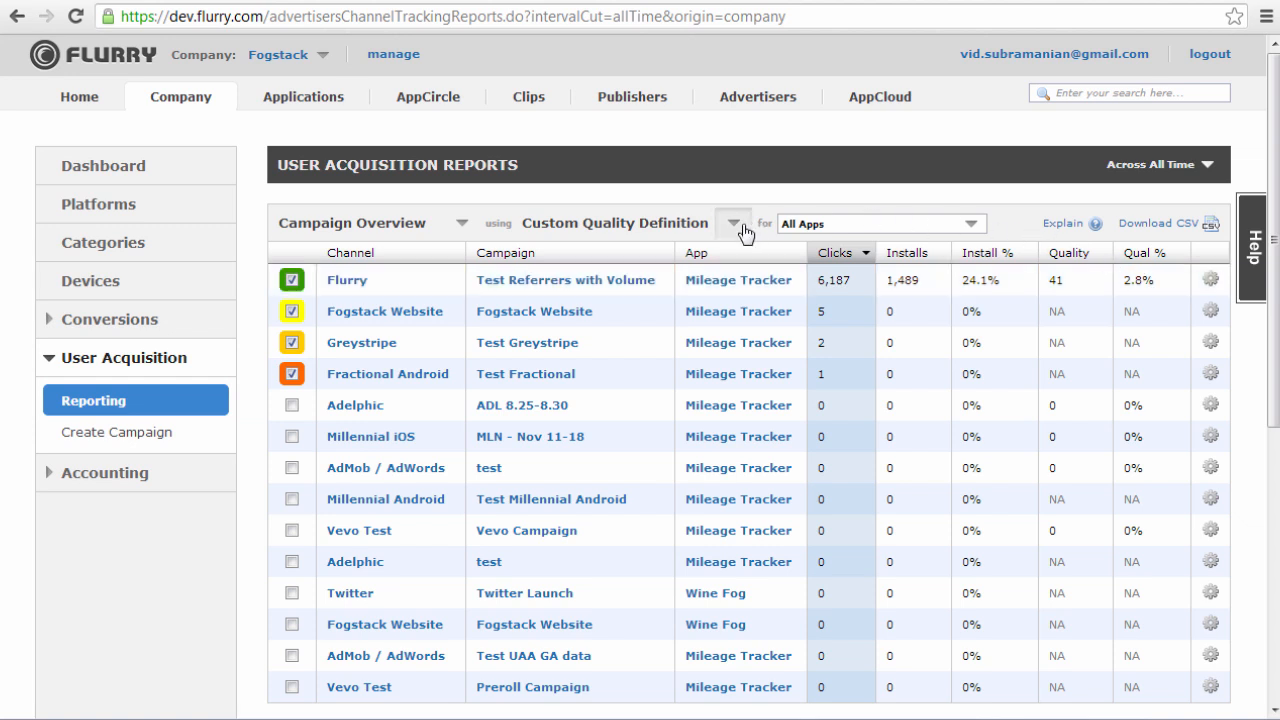
Step: Expand the Custom Quality Definition choices and scroll toward the Campaign Clicks chart
{"action": "left_click", "coordinate": [734, 224]}
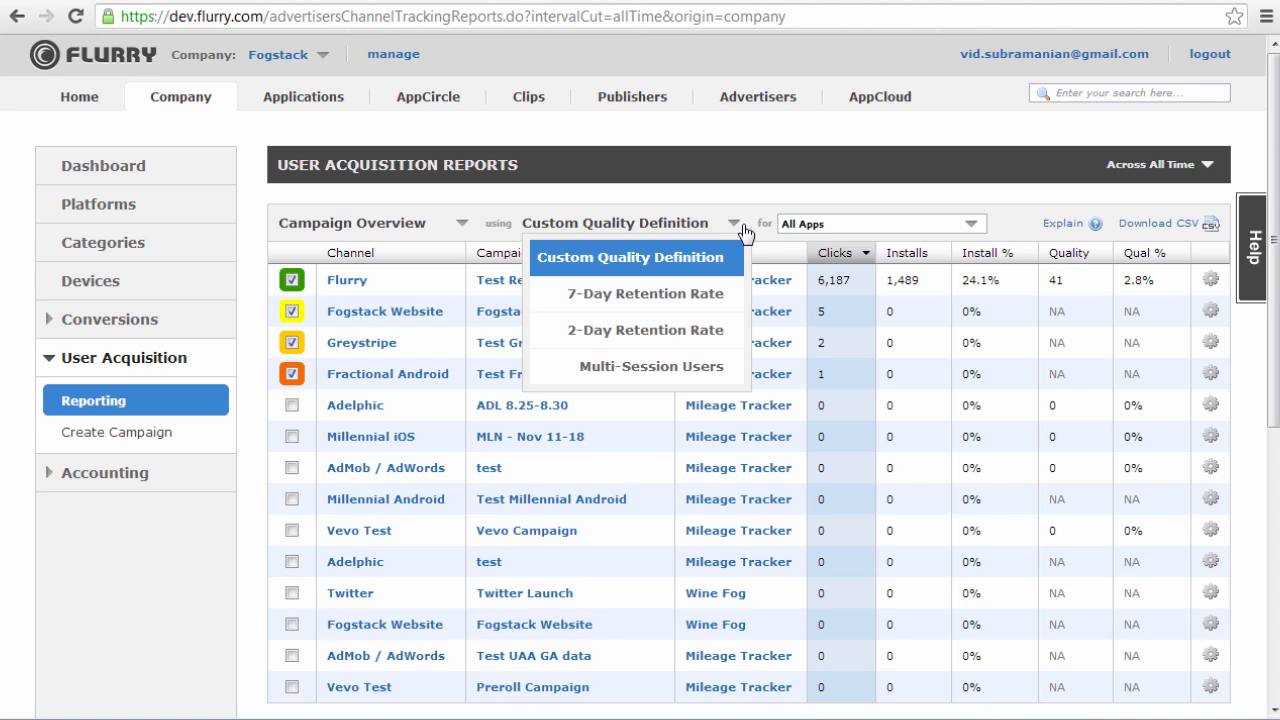
{"action": "mouse_move", "coordinate": [646, 292]}
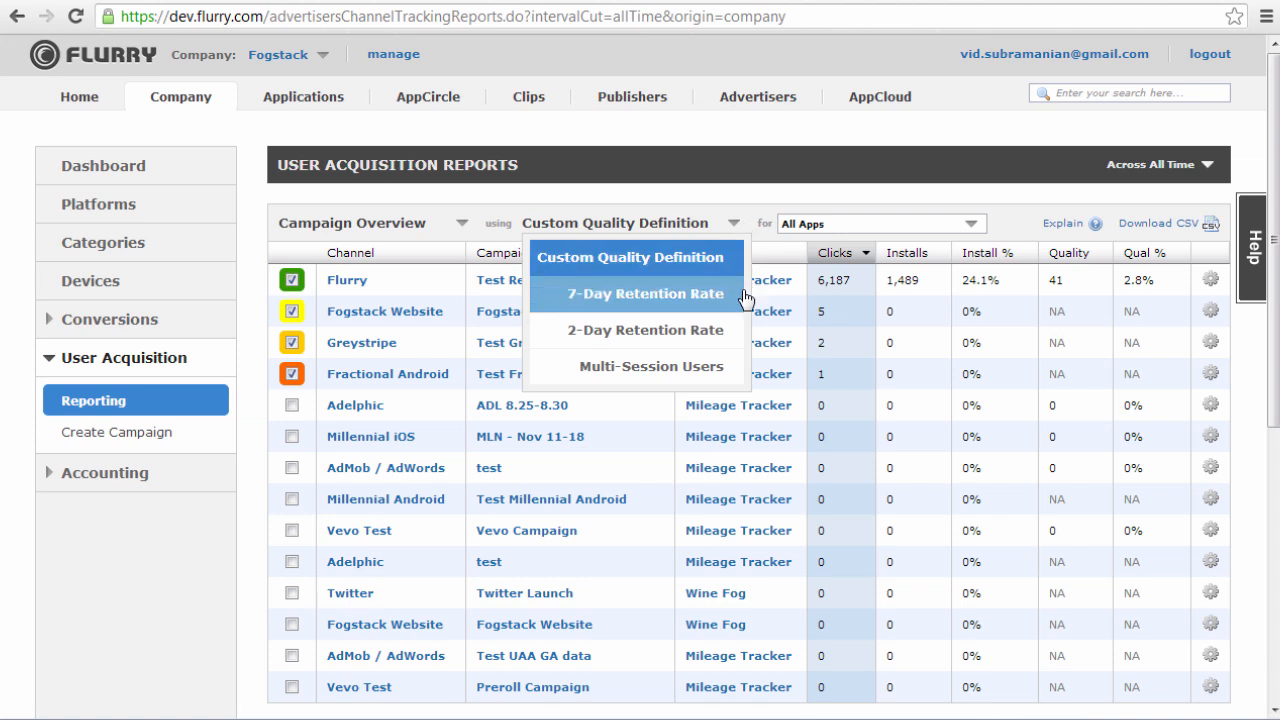
{"action": "mouse_move", "coordinate": [646, 330]}
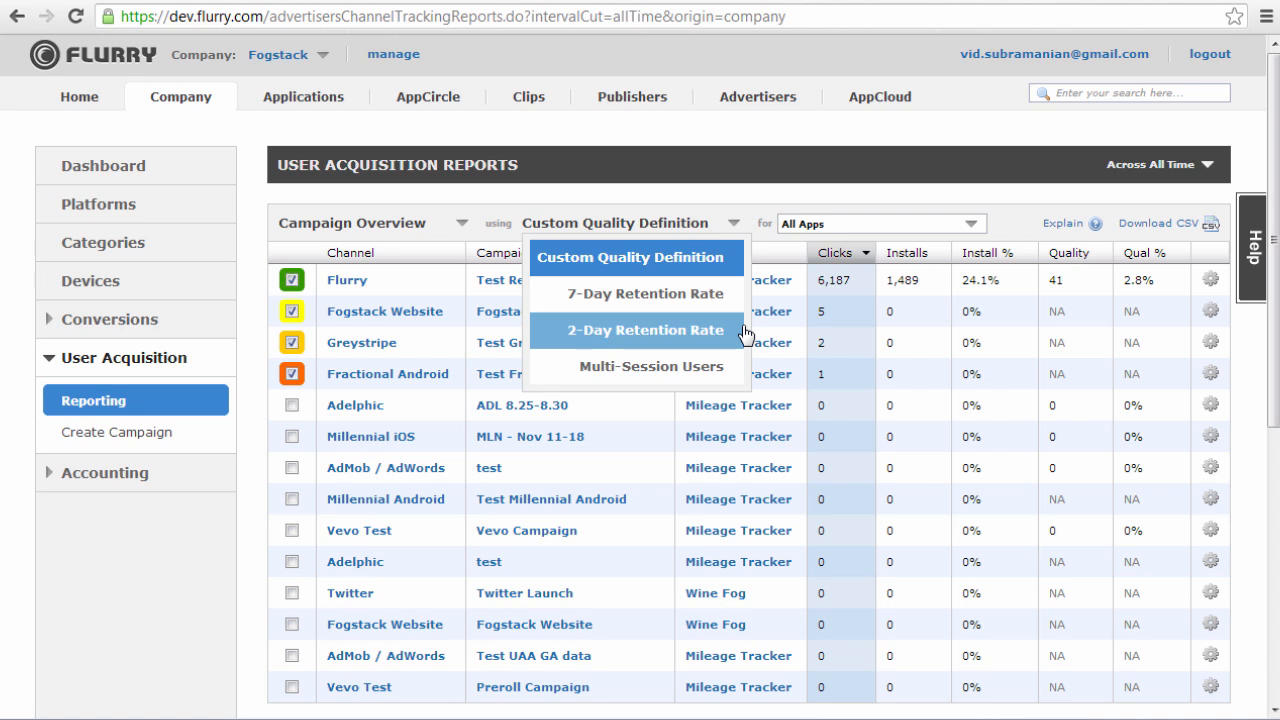
{"action": "mouse_move", "coordinate": [630, 256]}
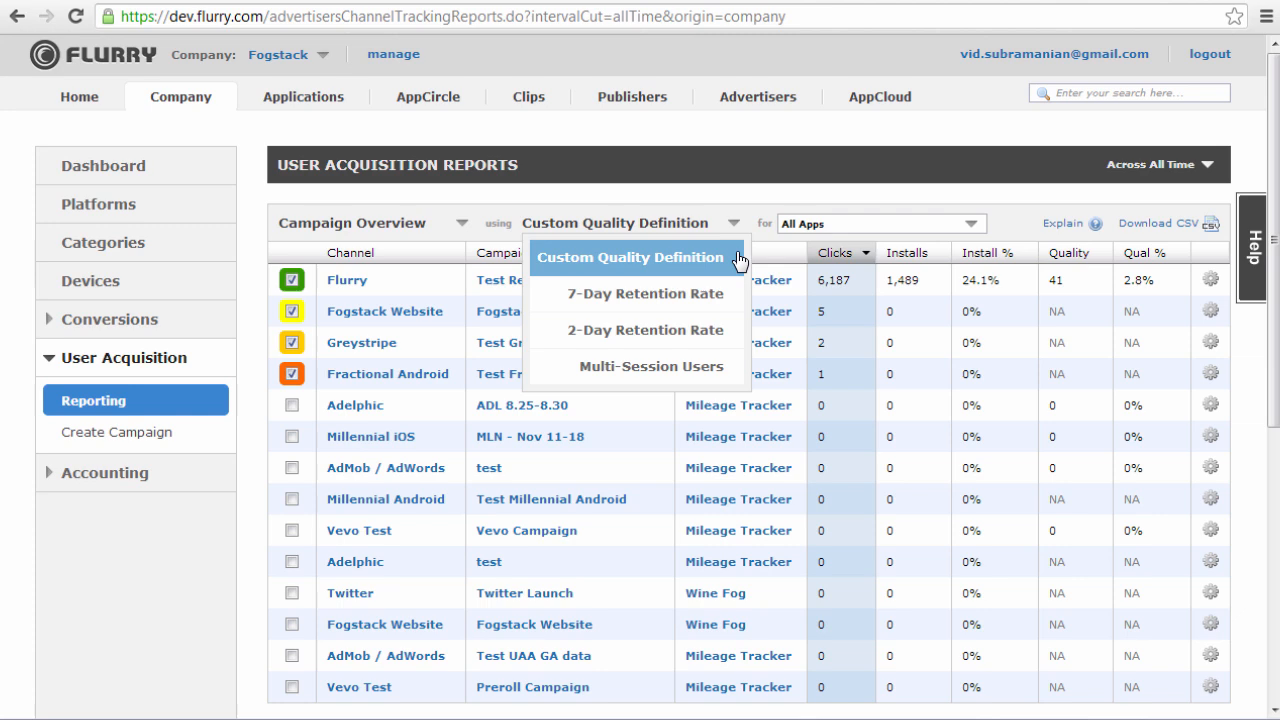
{"action": "scroll", "scroll_direction": "down", "scroll_amount": 3}
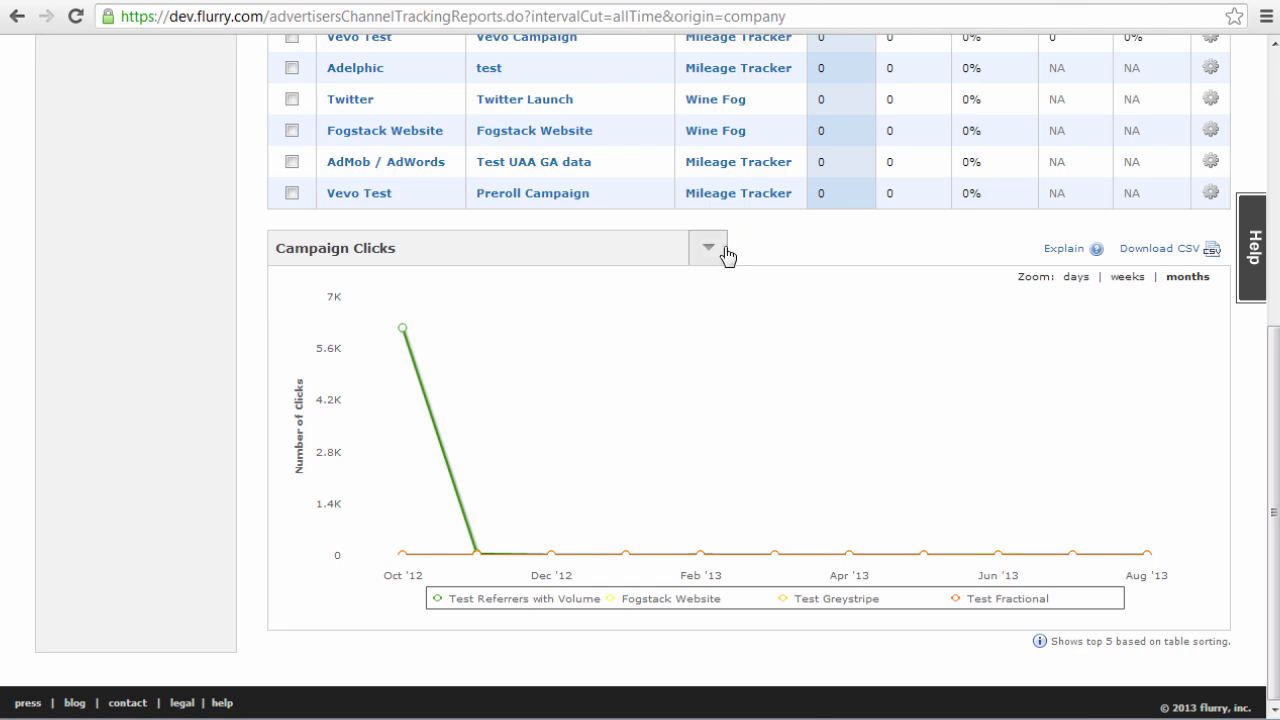
Step: Dismiss the quality definition list, leaving Custom Quality Definition selected
{"action": "left_click", "coordinate": [708, 248]}
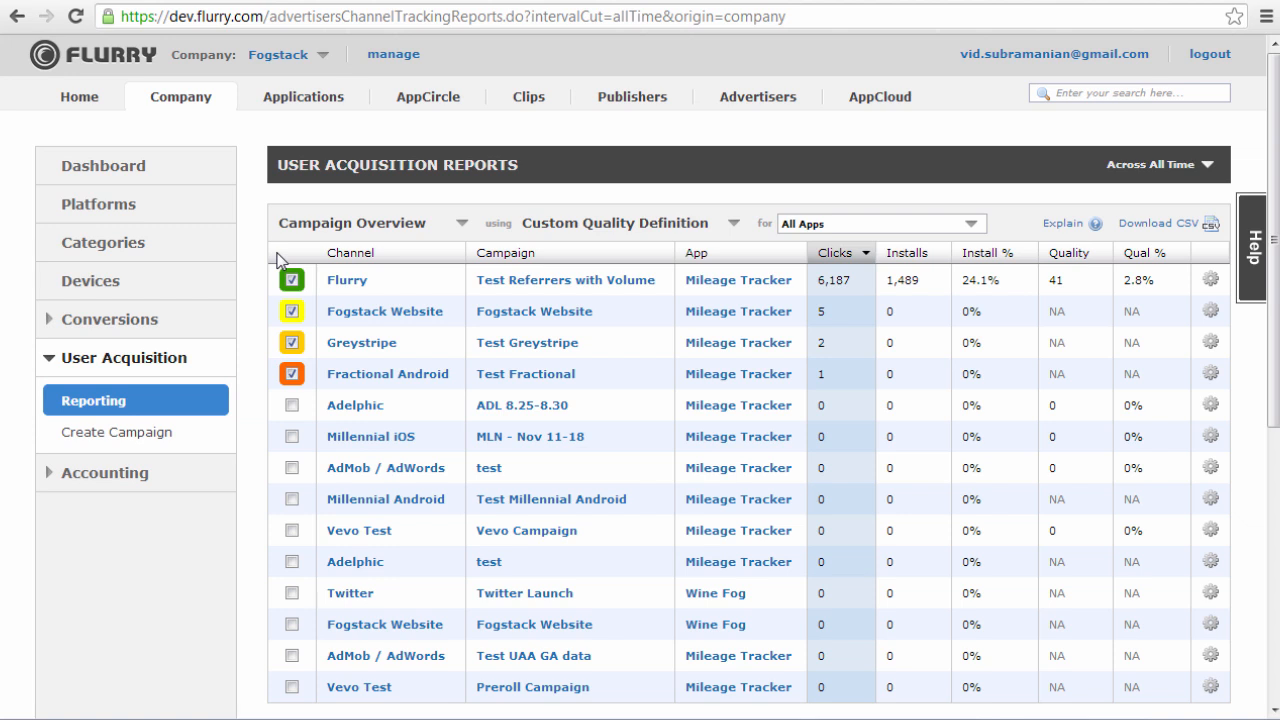
{"action": "mouse_move", "coordinate": [296, 260]}
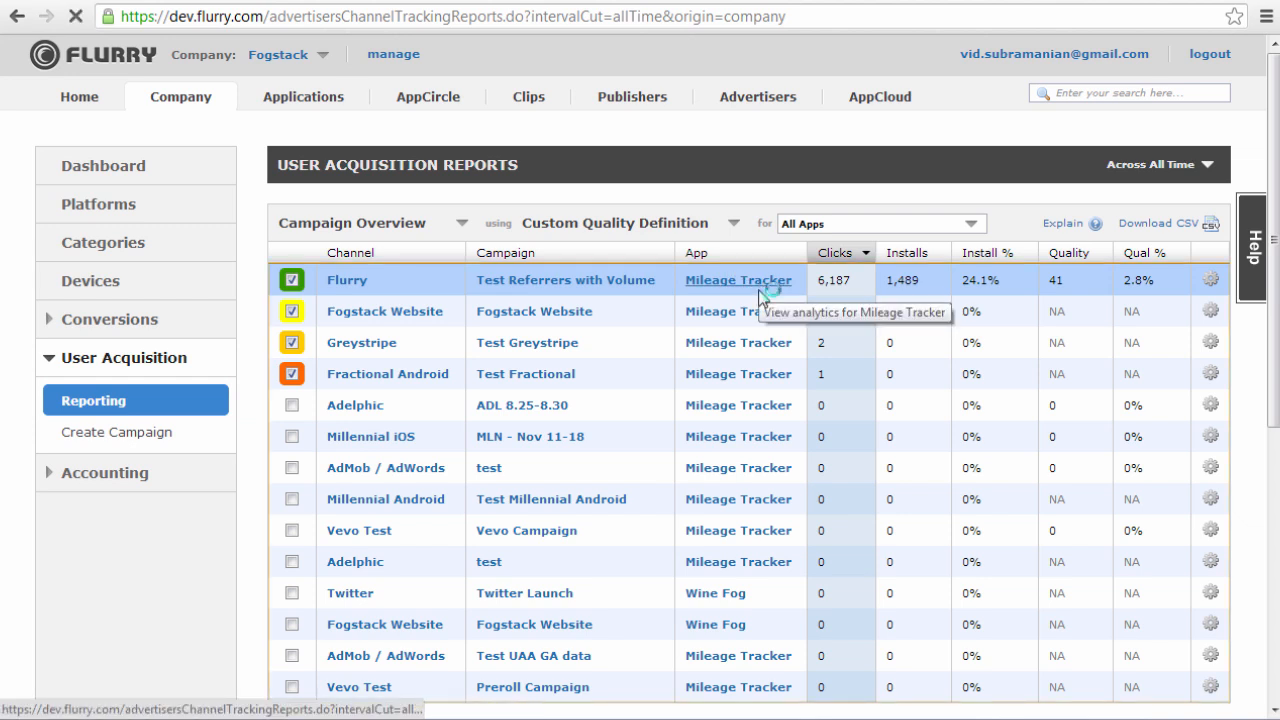
Step: Open Mileage Tracker's analytics and pick the Flurry channel as the segment, unapplied
{"action": "left_click", "coordinate": [738, 280]}
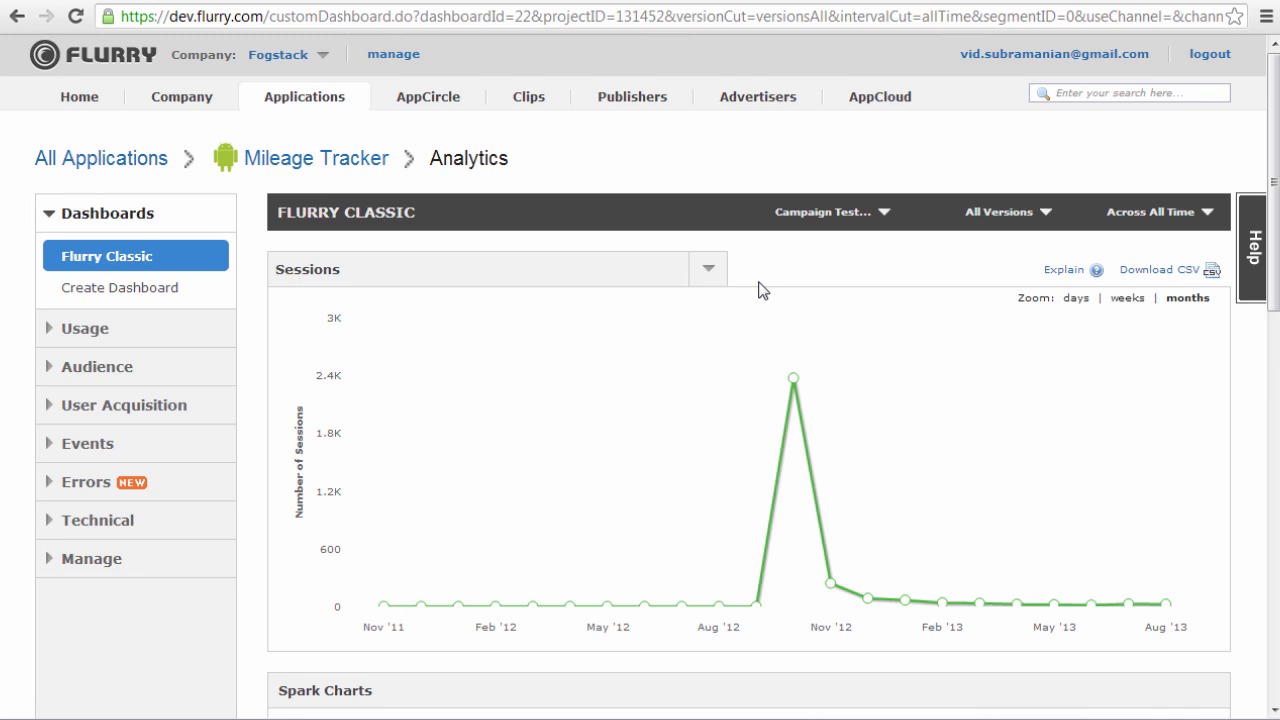
{"action": "mouse_move", "coordinate": [838, 260]}
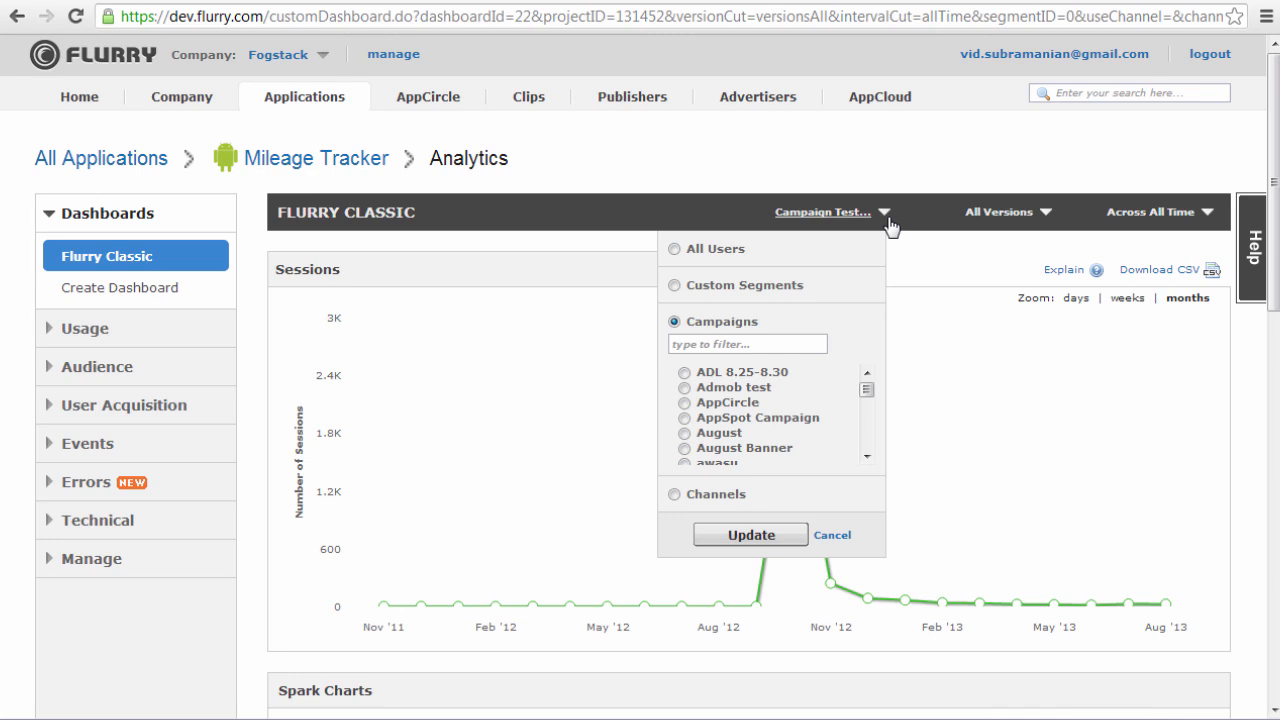
{"action": "mouse_move", "coordinate": [780, 260]}
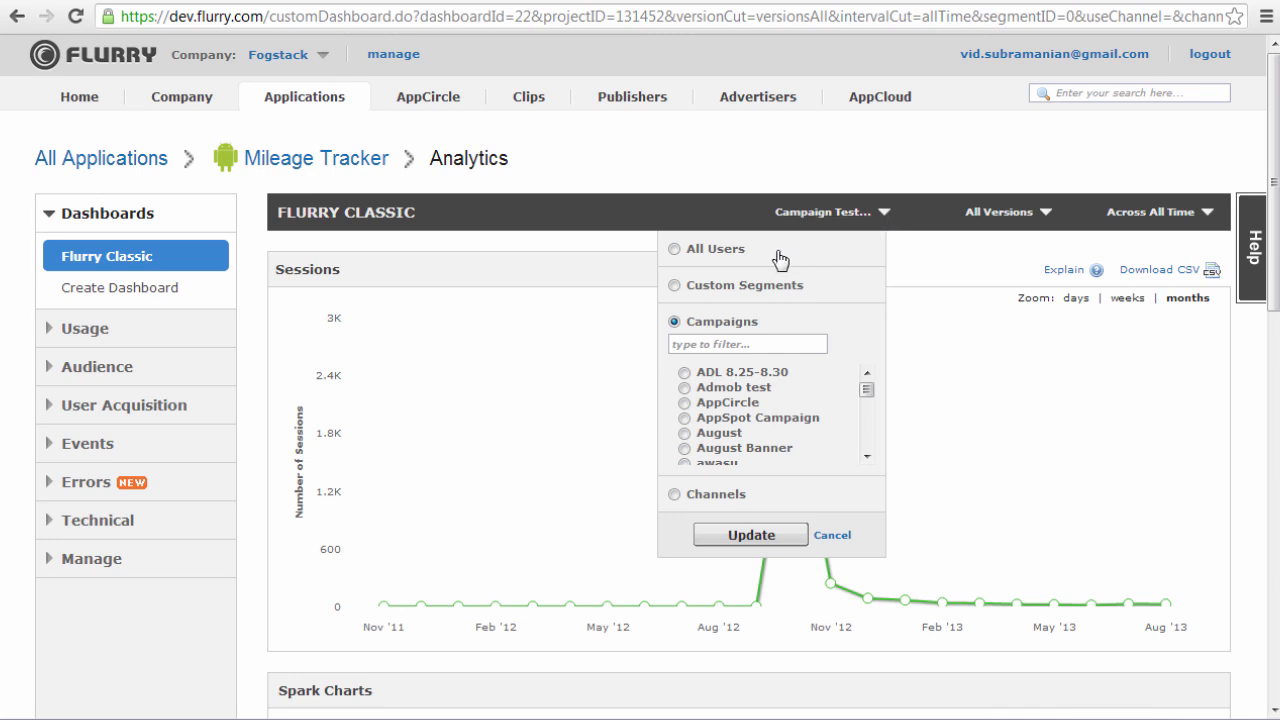
{"action": "mouse_move", "coordinate": [800, 258]}
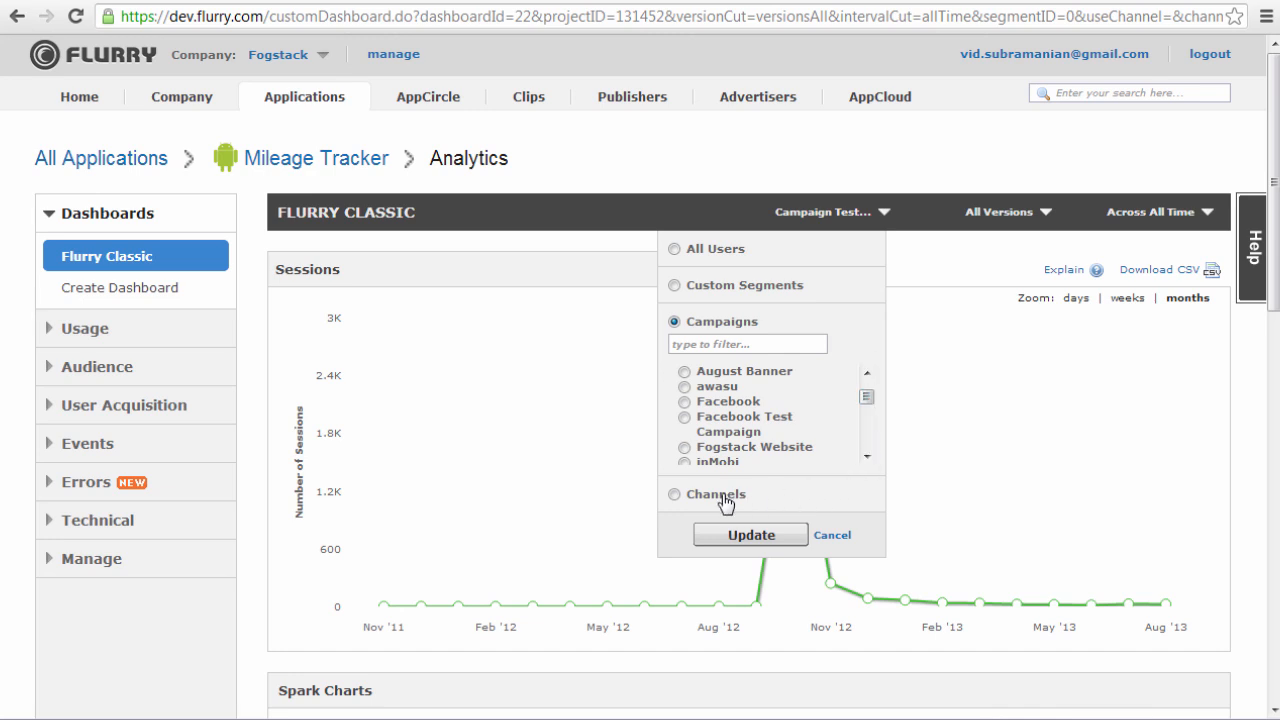
{"action": "left_click", "coordinate": [676, 494]}
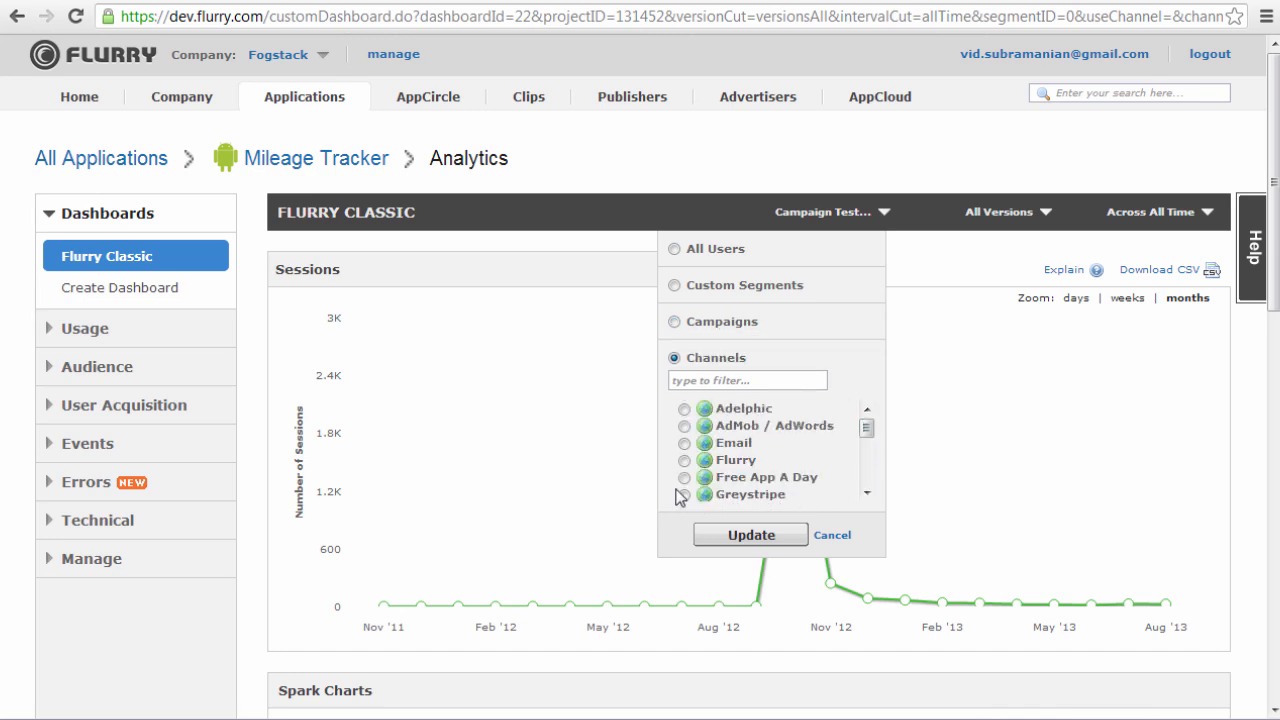
{"action": "left_click", "coordinate": [684, 460]}
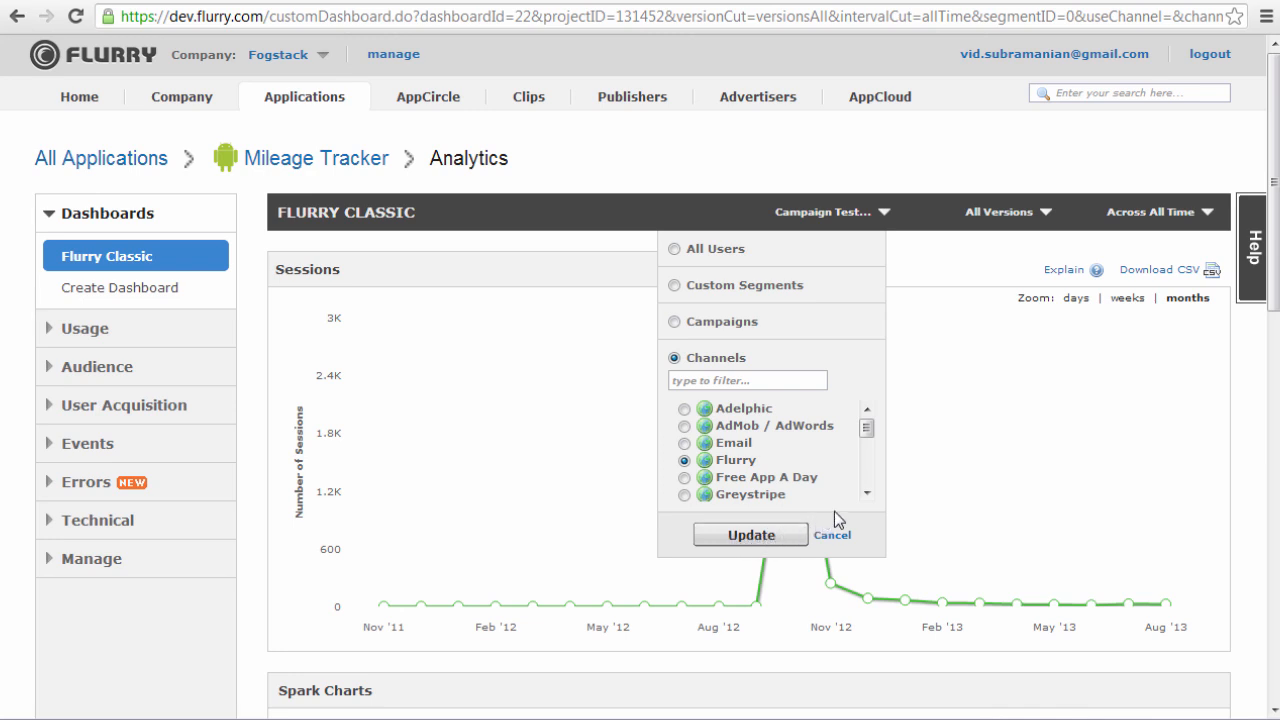
{"action": "mouse_move", "coordinate": [862, 518]}
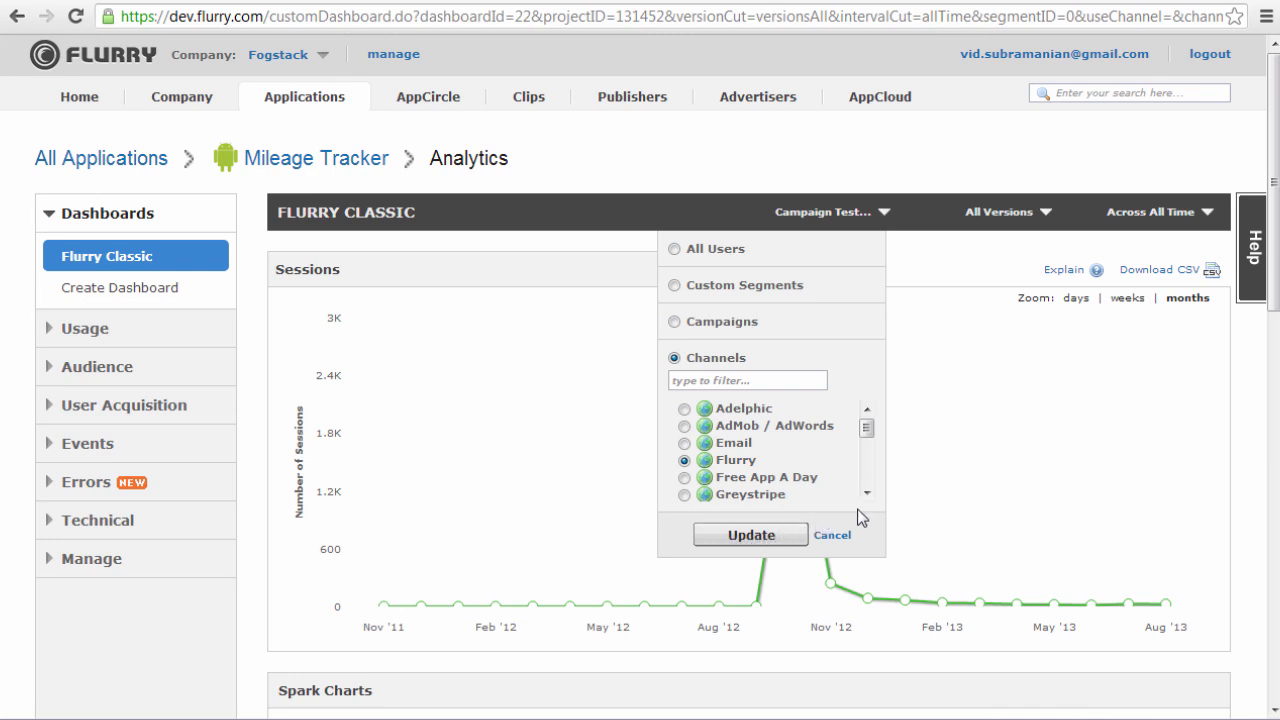